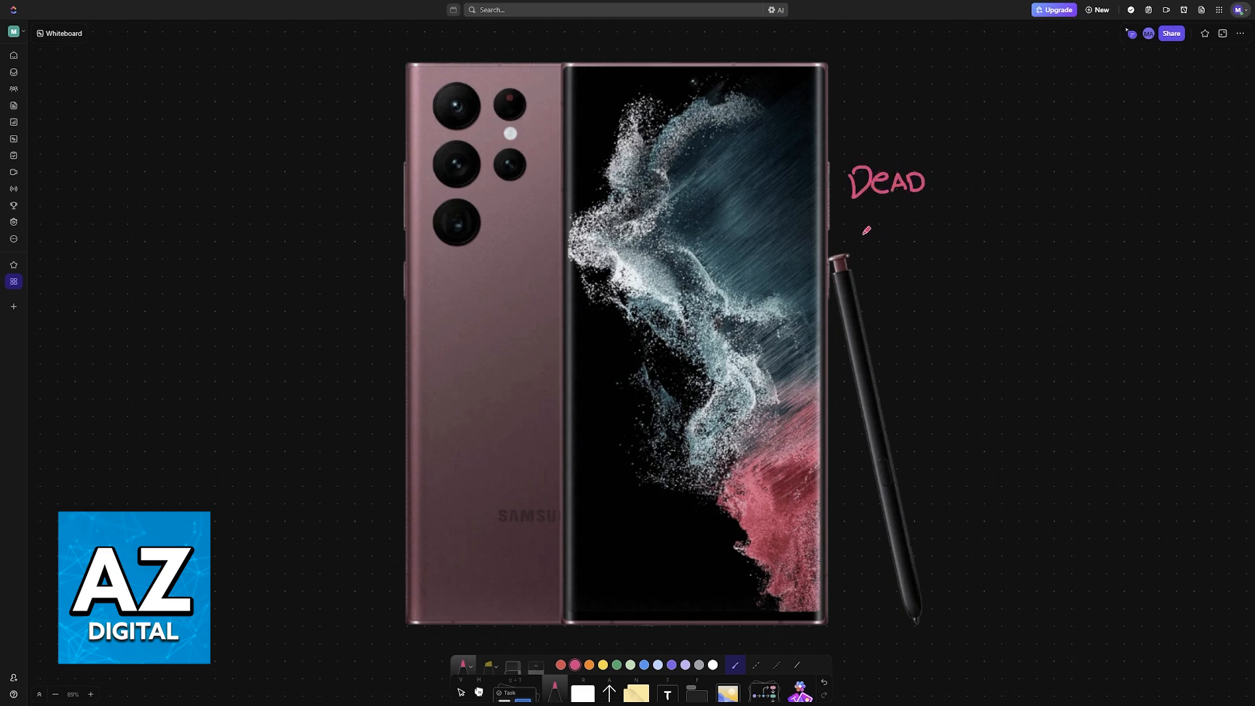
Handwrite 'Stuck' in pink beneath 'Dead' to the right of the phone image.
{"action": "left_click_drag", "start_coordinate": [855, 216], "coordinate": [905, 218]}
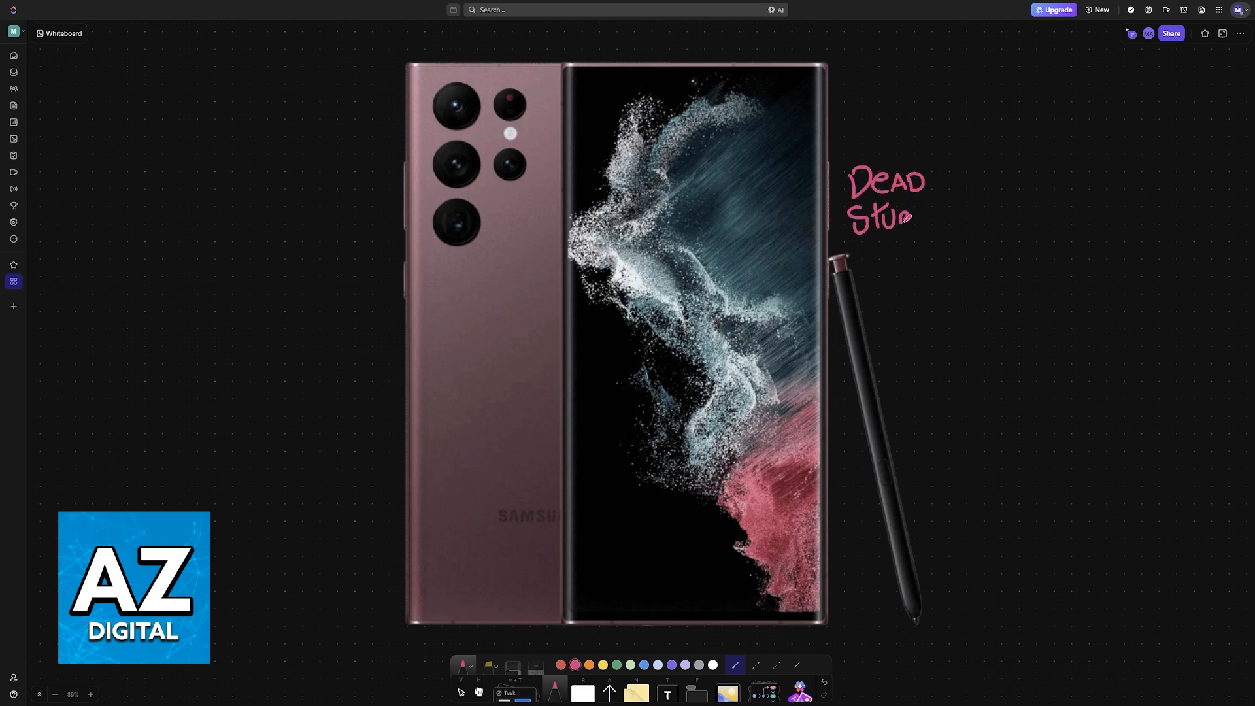
{"action": "left_click_drag", "start_coordinate": [844, 237], "coordinate": [957, 237]}
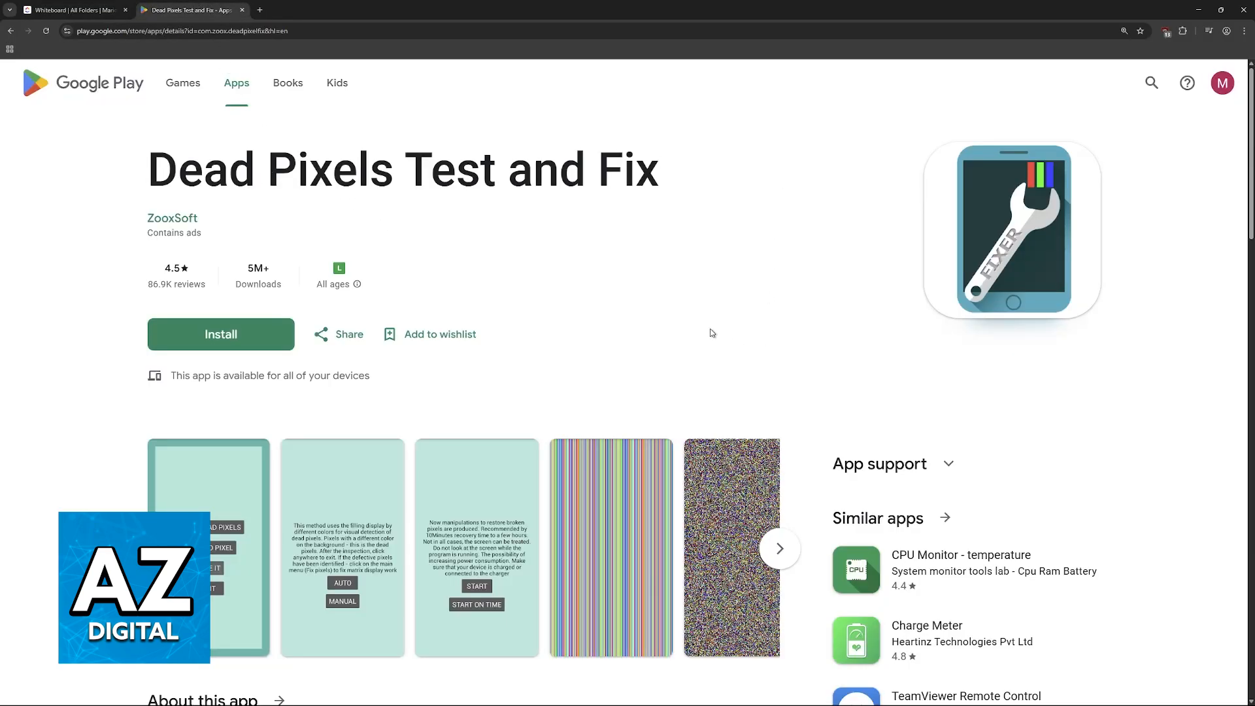
Enlarge the detection-method screenshot, close it, then enlarge the colored vertical stripes screenshot.
{"action": "double_click", "coordinate": [257, 268]}
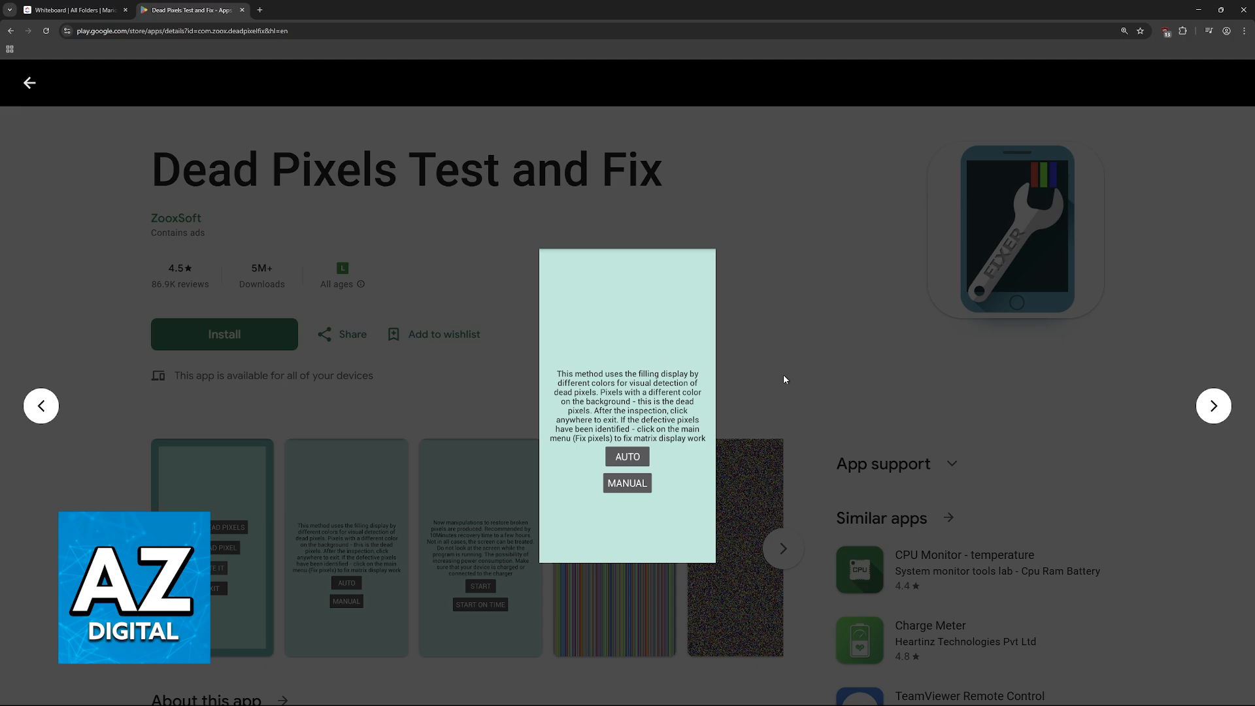
{"action": "left_click", "coordinate": [72, 9]}
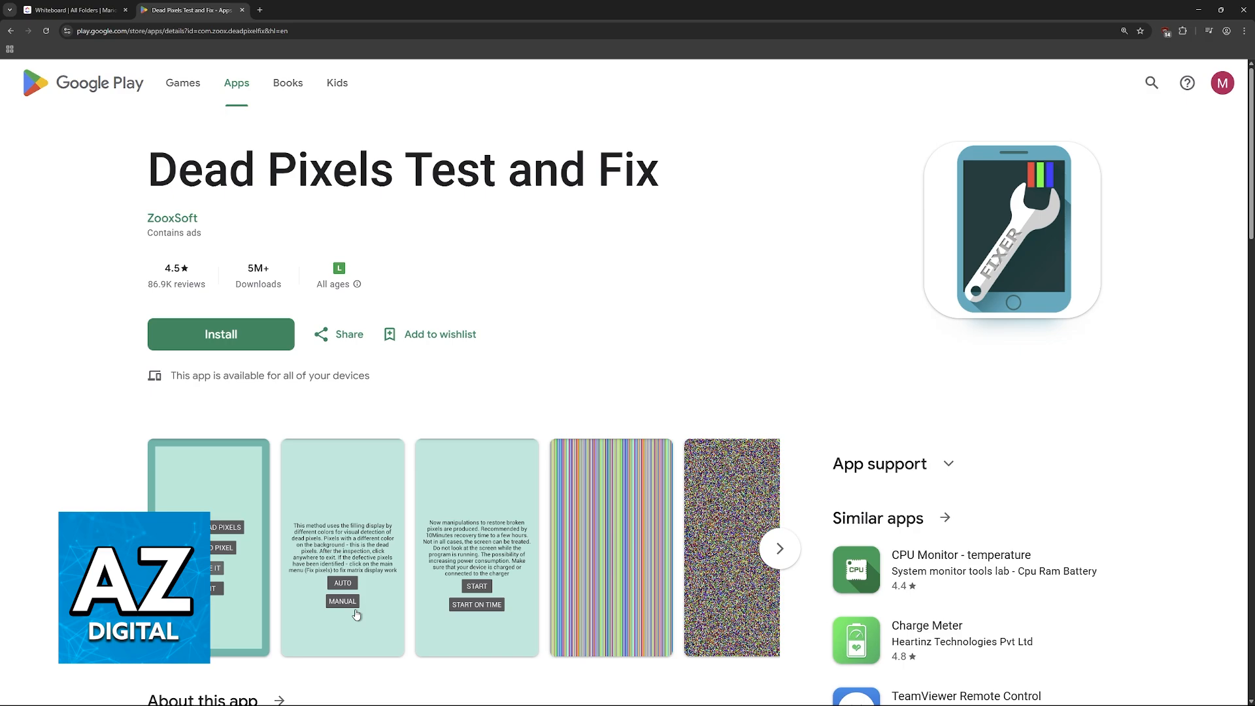
{"action": "mouse_move", "coordinate": [355, 587]}
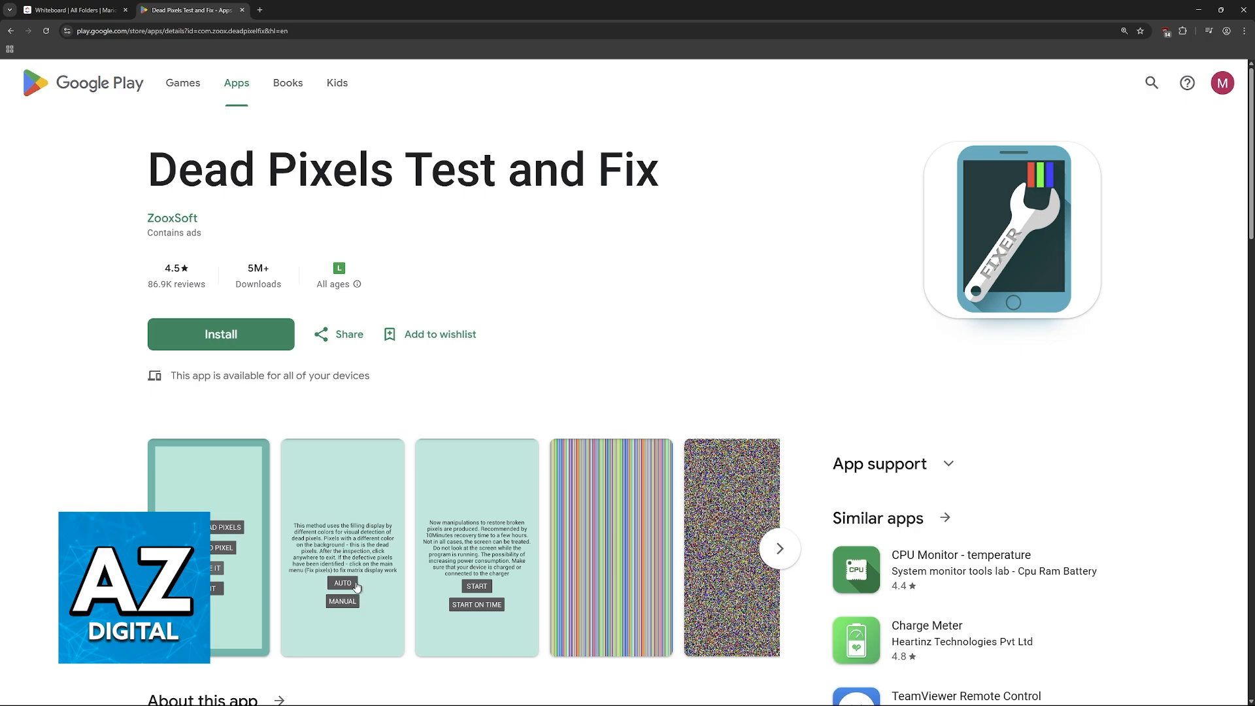
{"action": "mouse_move", "coordinate": [646, 559]}
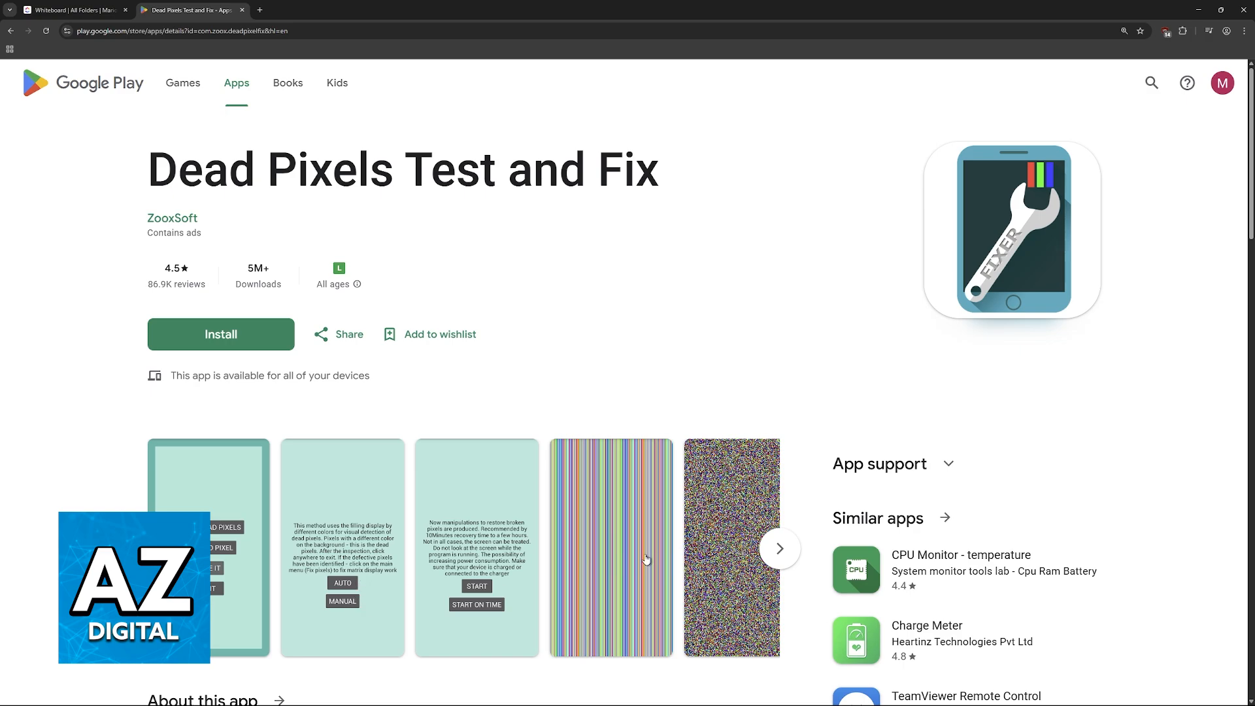
{"action": "left_click", "coordinate": [610, 548]}
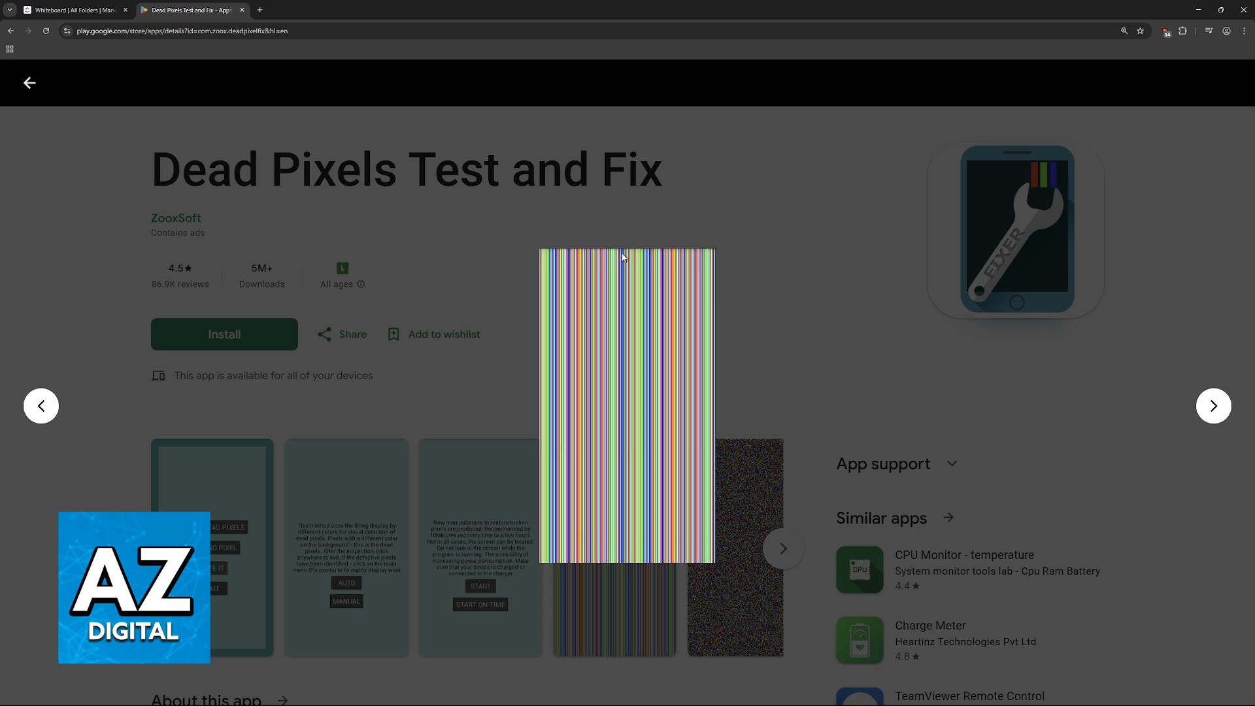
{"action": "left_click", "coordinate": [1213, 406]}
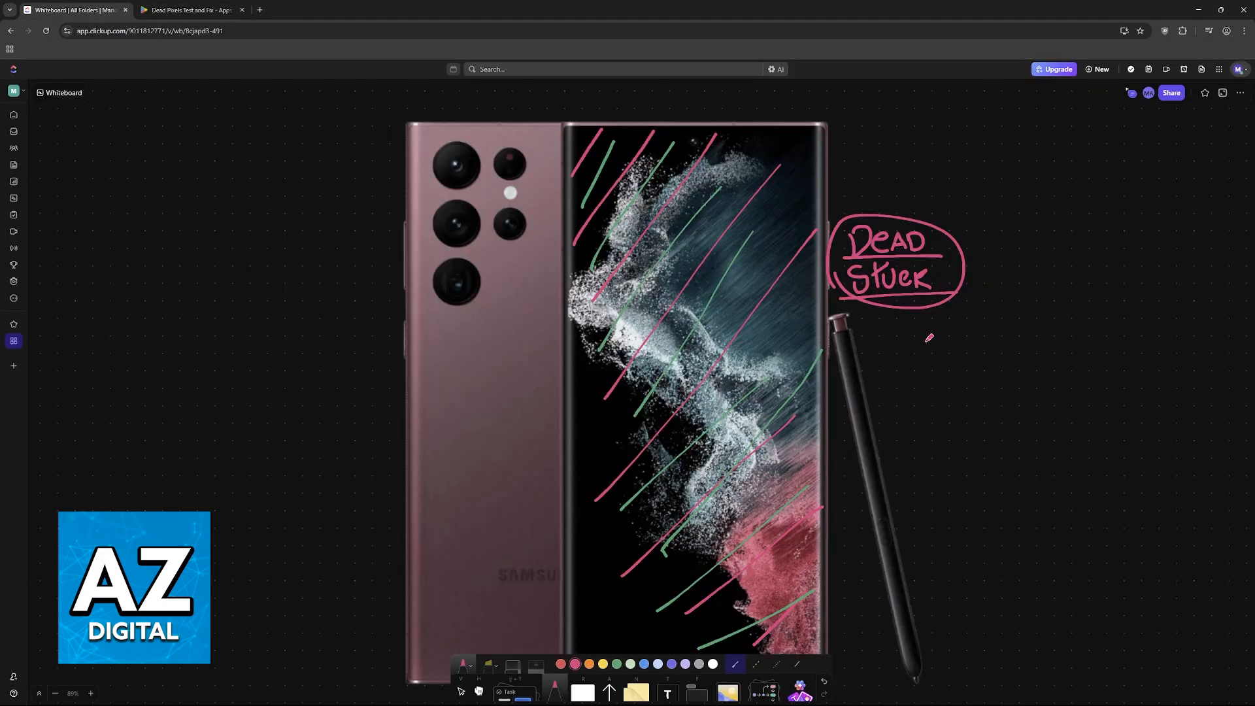
Draw an upward arrow to 'Dead Stuck' and circle the handwritten 'Wake' note in pink.
{"action": "left_click_drag", "start_coordinate": [934, 380], "coordinate": [905, 325]}
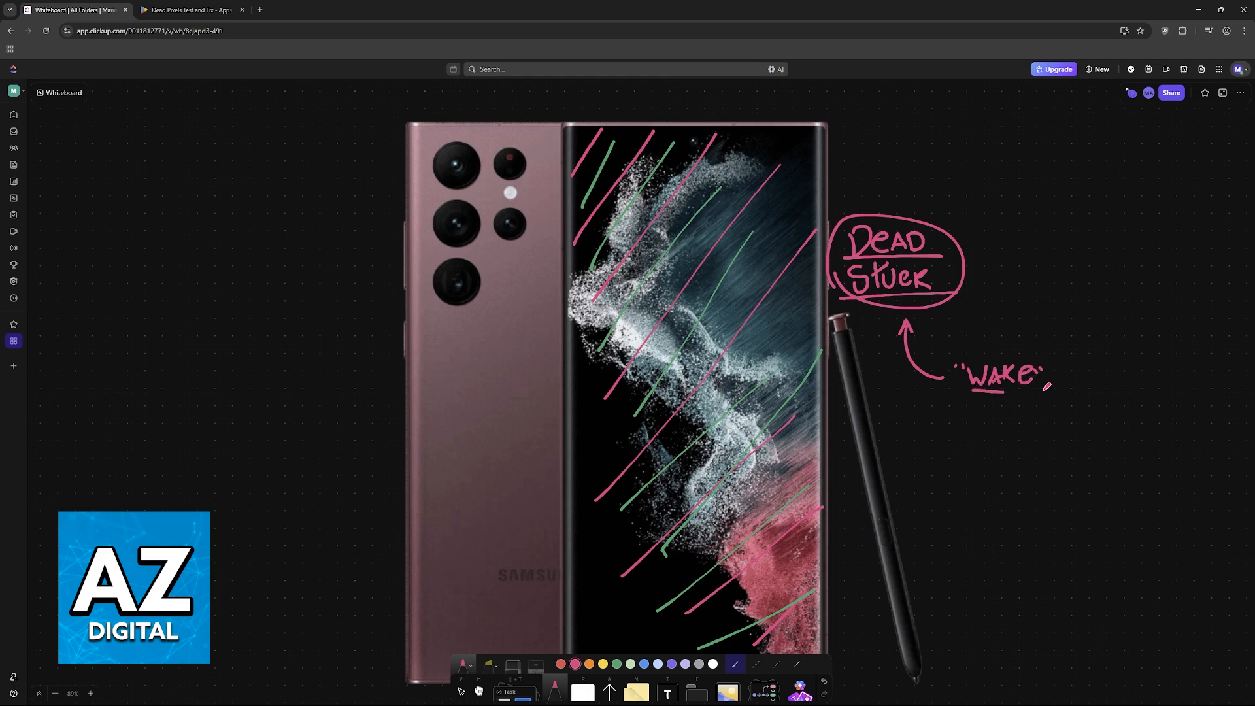
{"action": "left_click_drag", "start_coordinate": [948, 397], "coordinate": [1049, 400]}
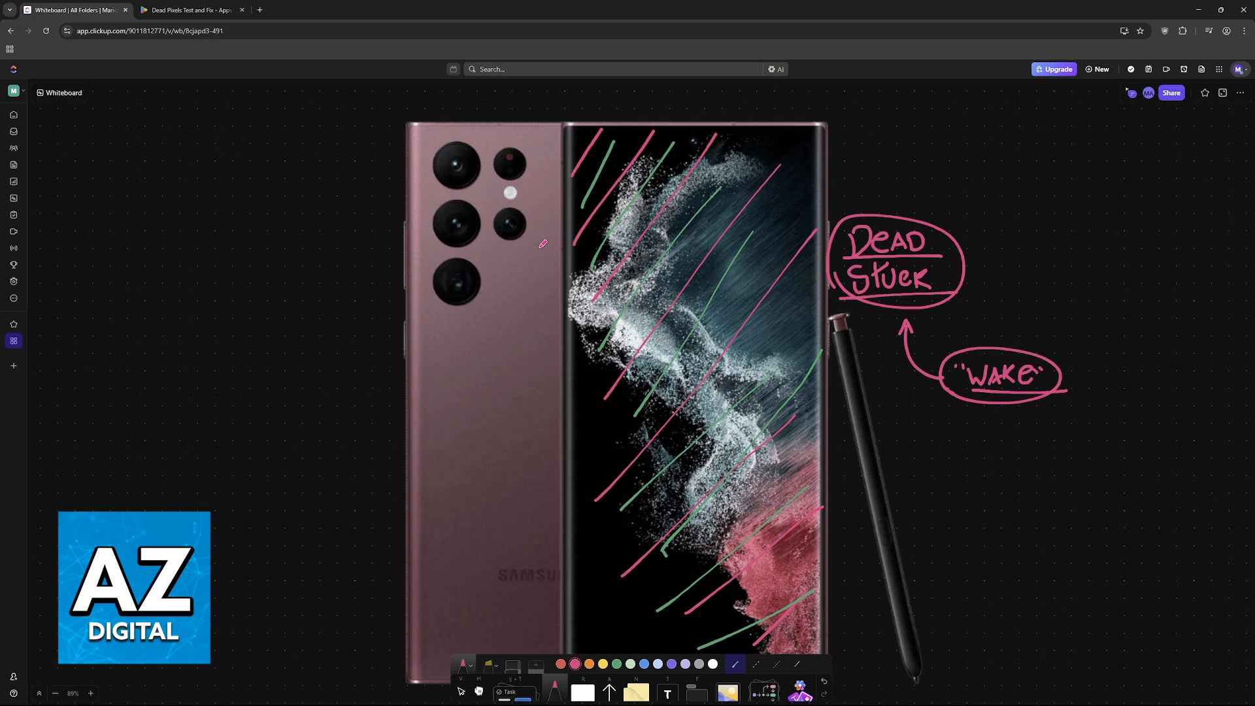
{"action": "left_click", "coordinate": [190, 10]}
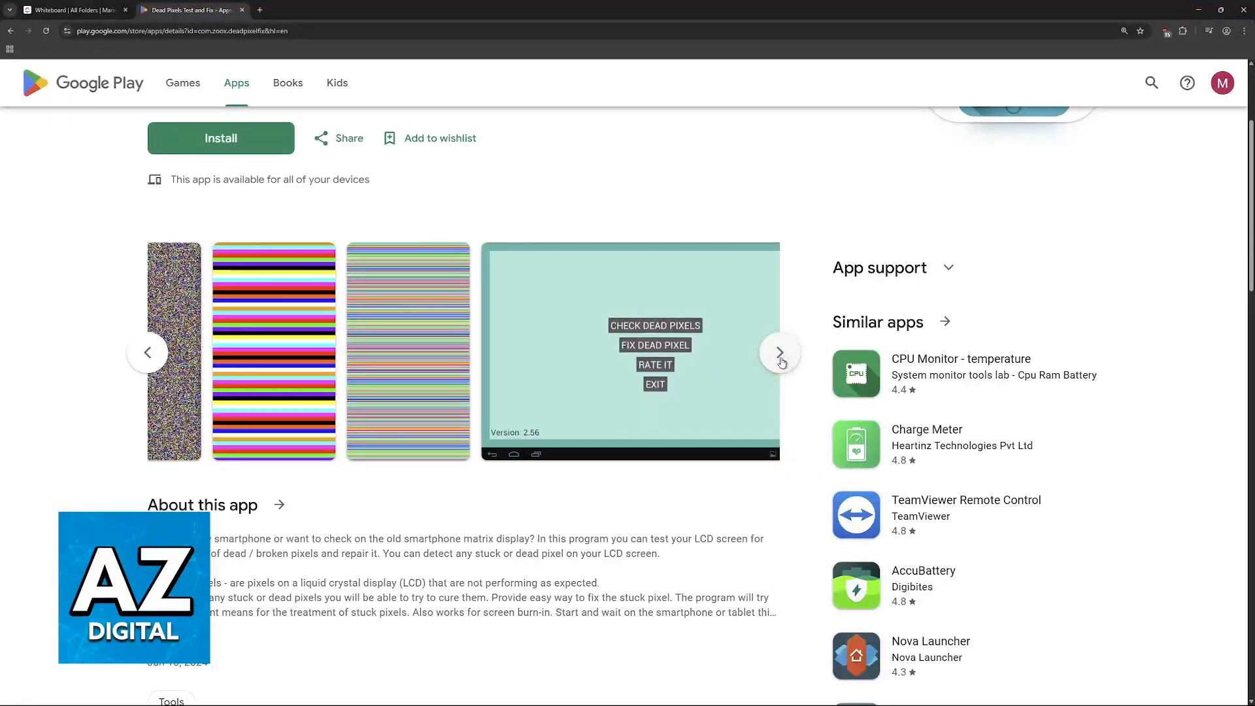
Step through the carousel to the noise and stripes screenshots, then scroll to About this app.
{"action": "left_click", "coordinate": [779, 352]}
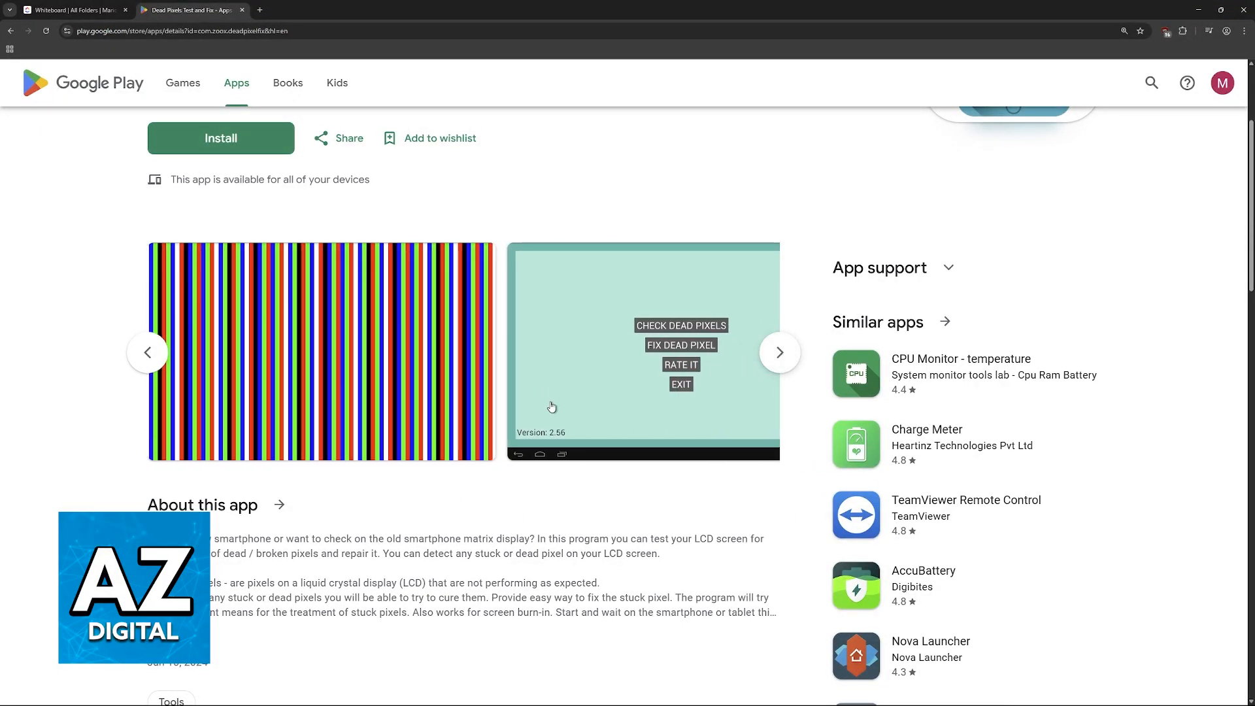
{"action": "left_click", "coordinate": [778, 353]}
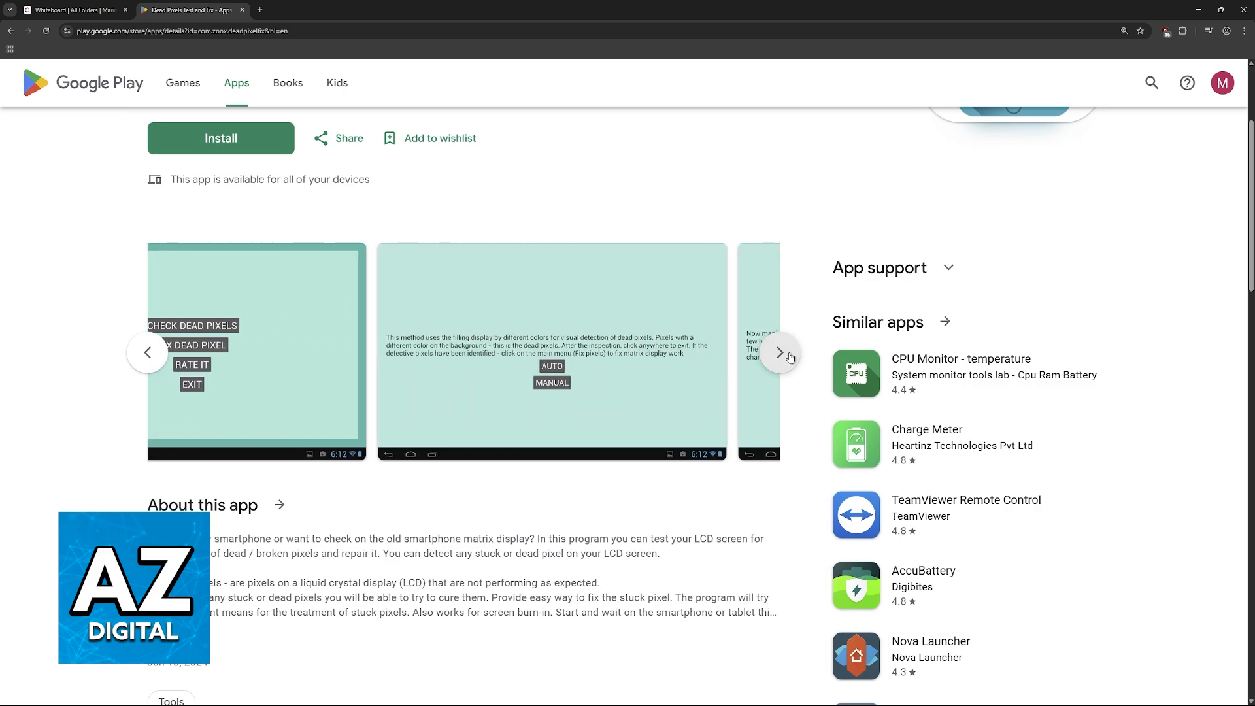
{"action": "left_click", "coordinate": [780, 353]}
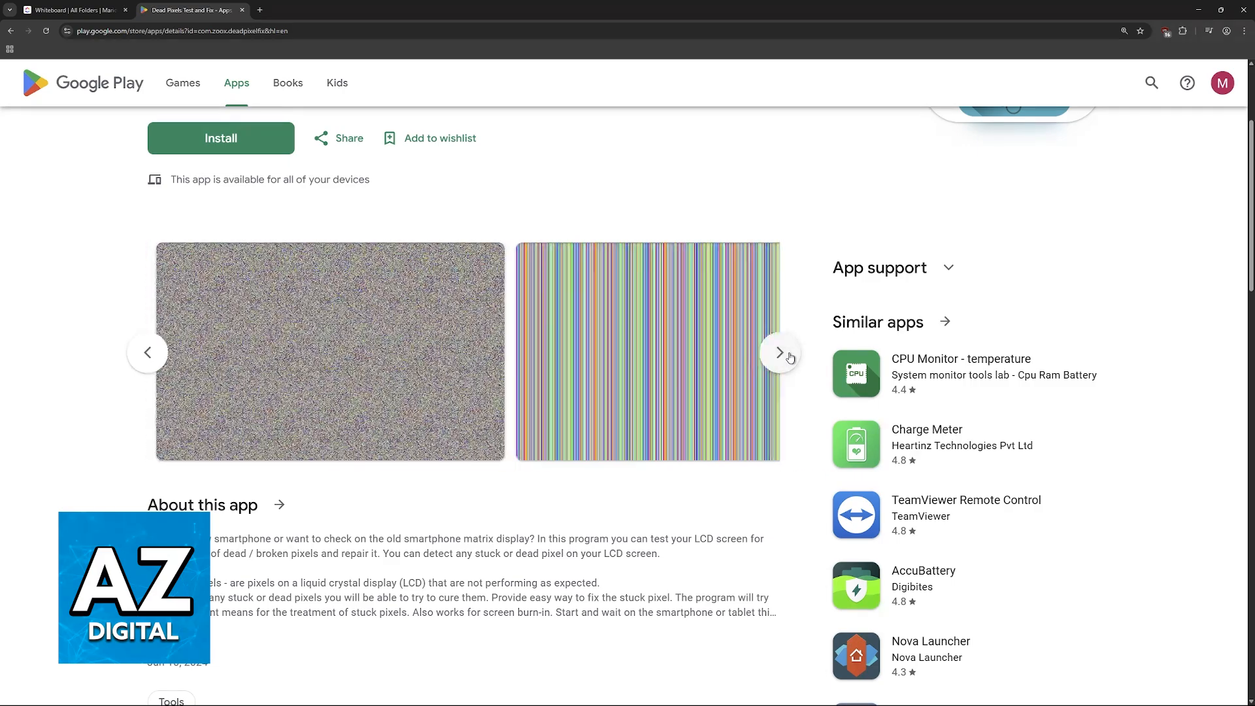
{"action": "scroll", "scroll_direction": "down", "scroll_amount": 3}
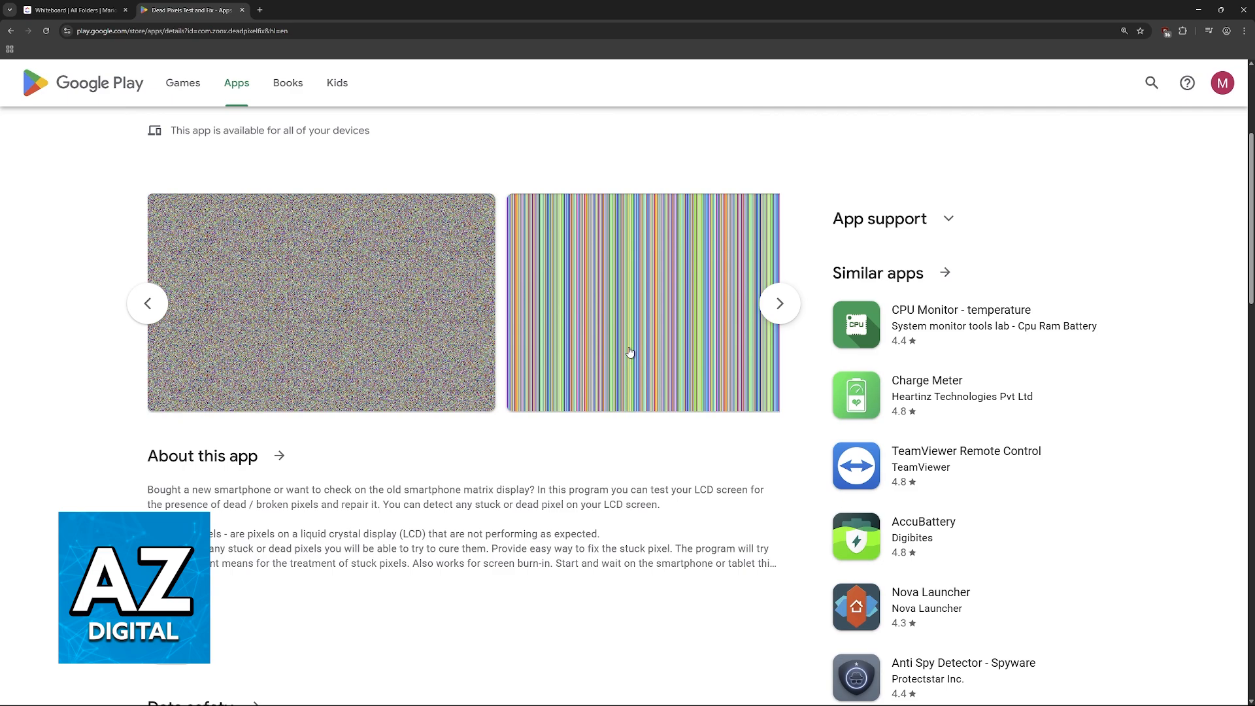
{"action": "mouse_move", "coordinate": [357, 530]}
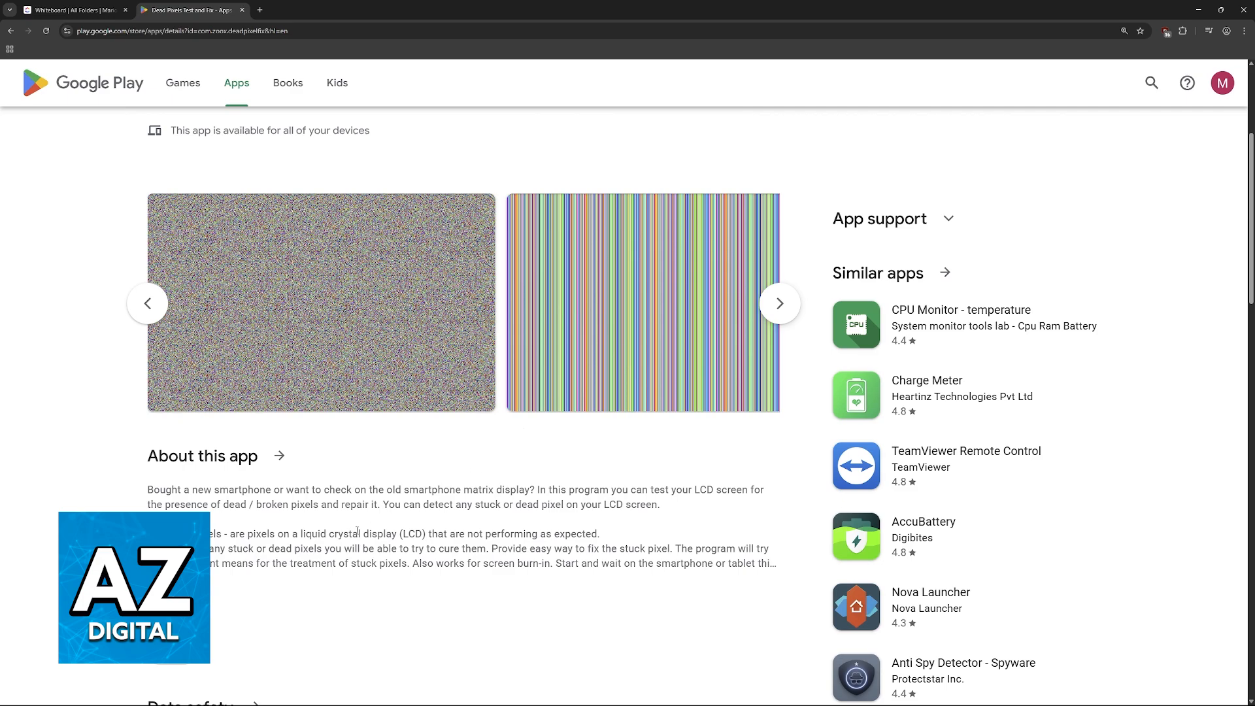
{"action": "left_click", "coordinate": [72, 10]}
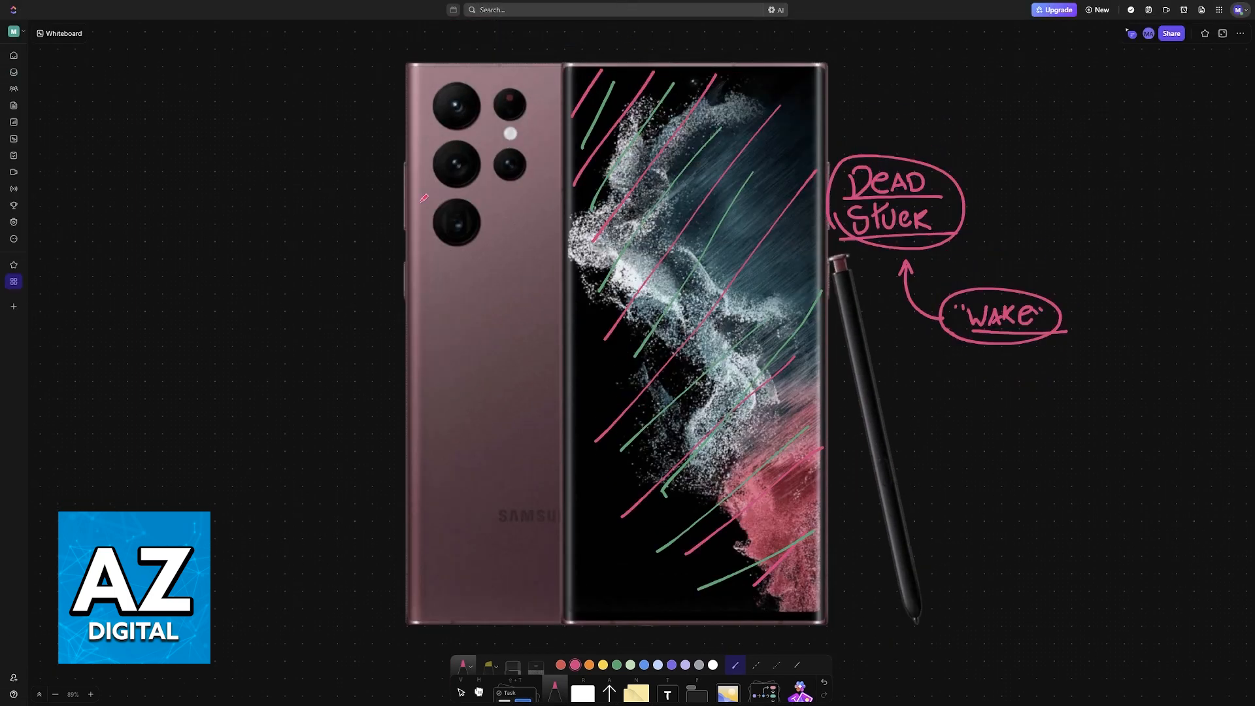
Draw a pink circular restart symbol left of the phone and handwrite 'Restart' beside it.
{"action": "left_click_drag", "start_coordinate": [345, 308], "coordinate": [368, 360]}
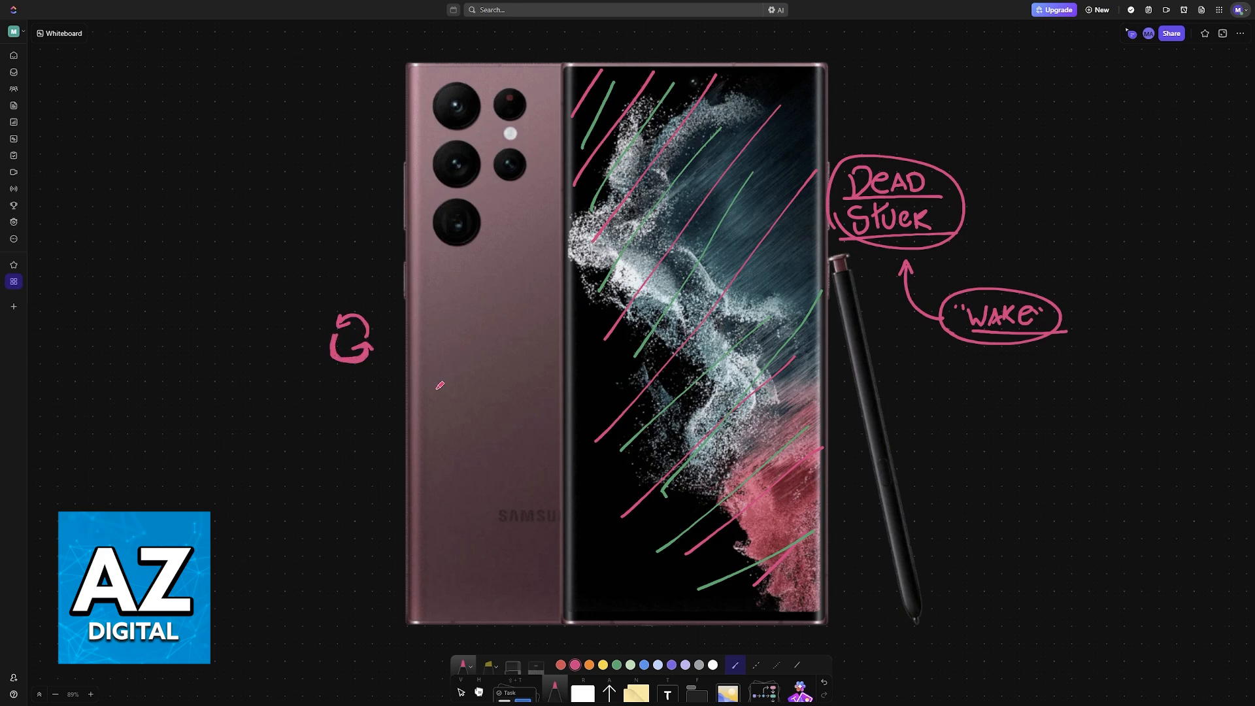
{"action": "left_click_drag", "start_coordinate": [393, 336], "coordinate": [461, 328]}
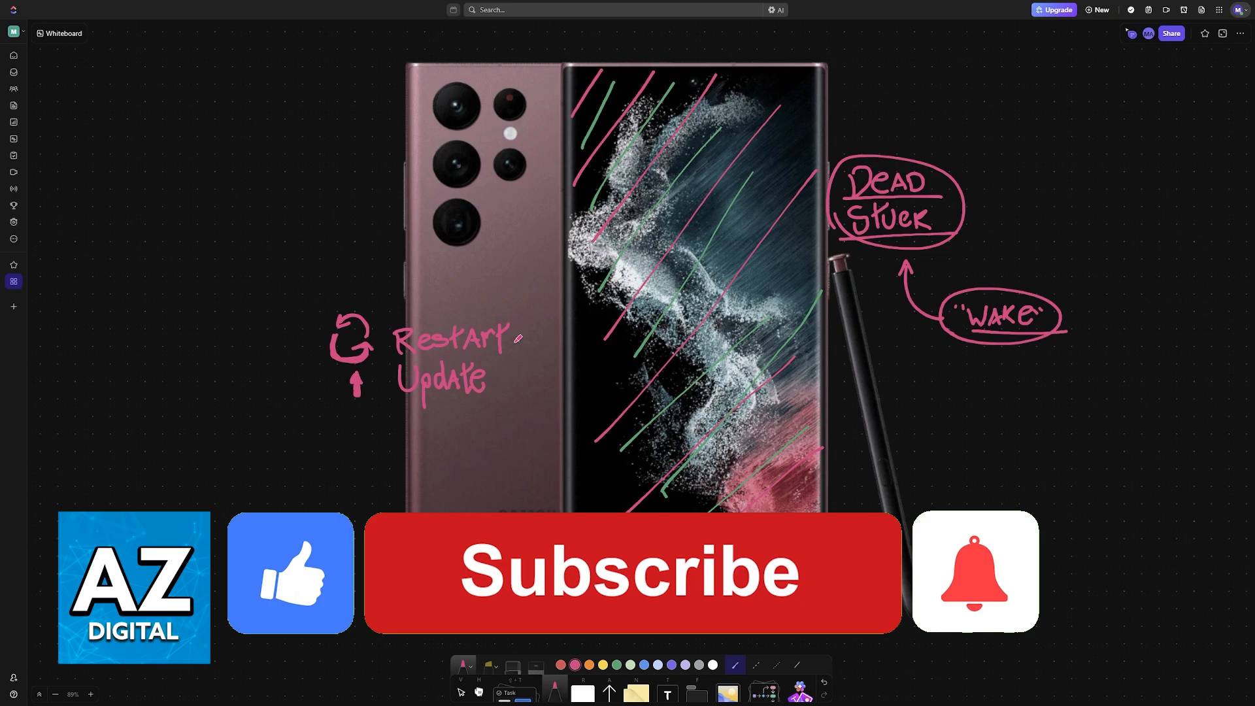
{"action": "left_click", "coordinate": [632, 573]}
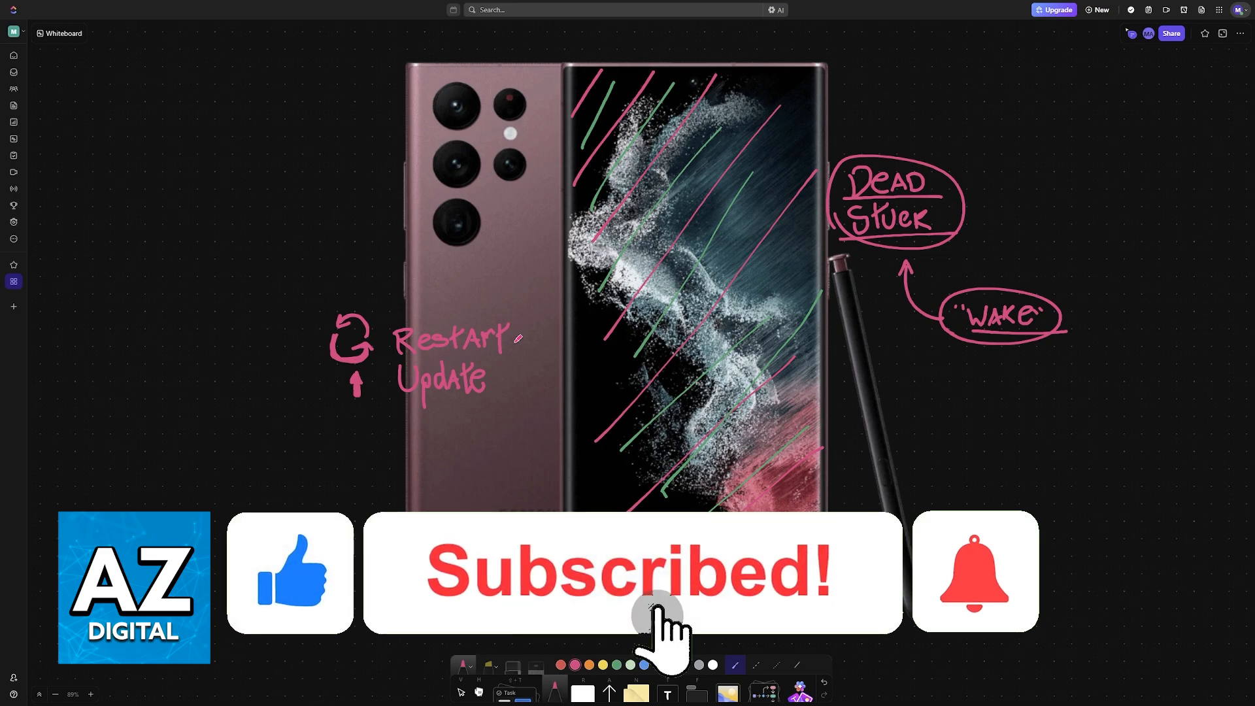
{"action": "left_click", "coordinate": [974, 573]}
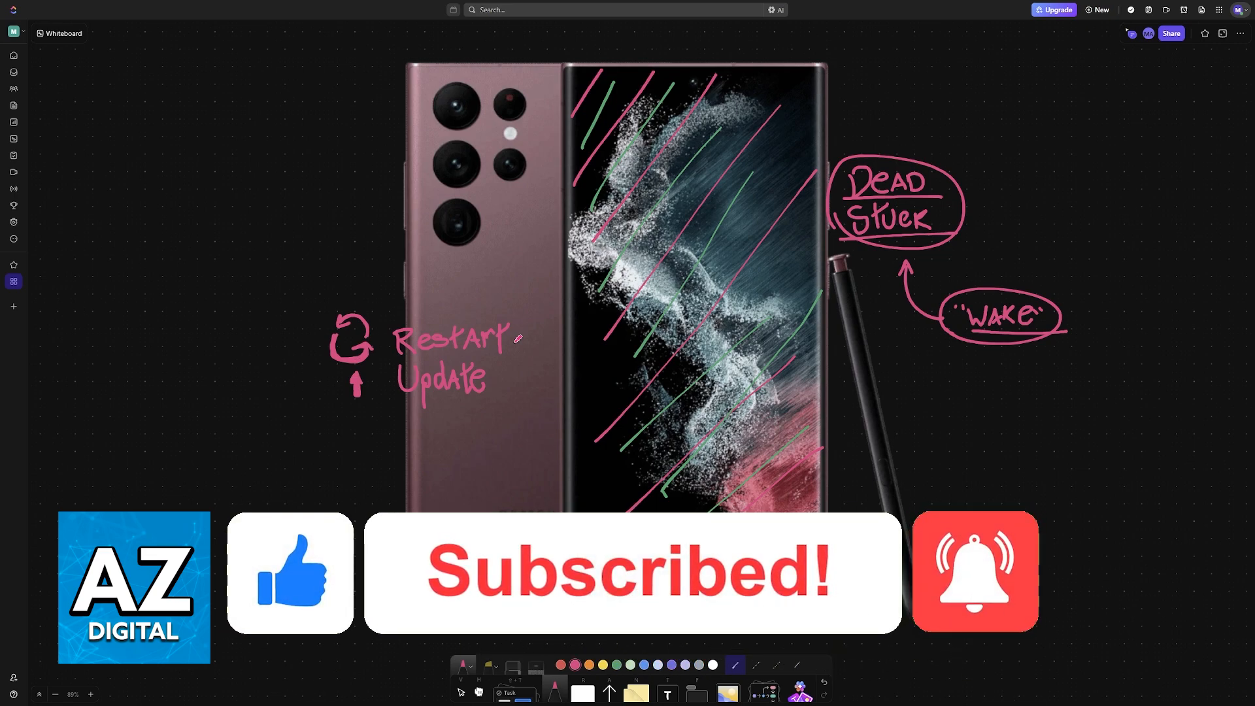